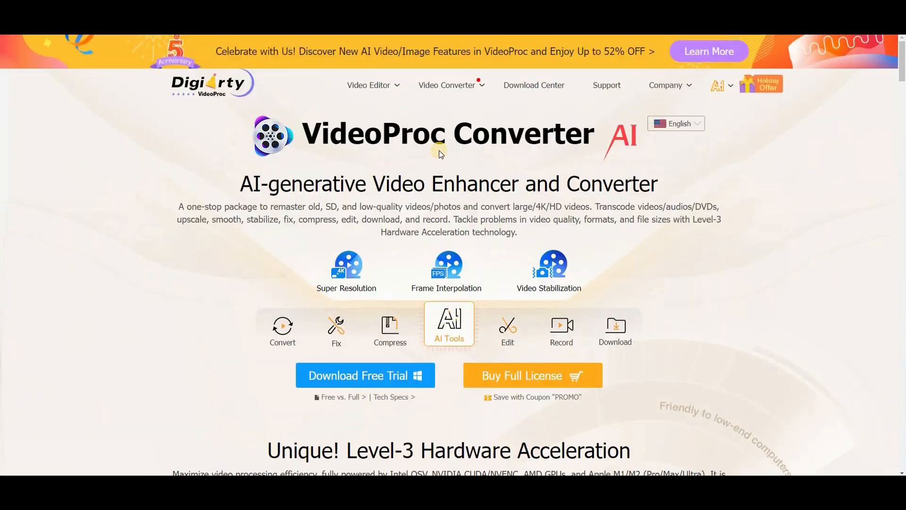
Scroll the VideoProc product page down to the Super Resolution, Frame Interpolation and Stabilization demos
{"action": "scroll", "scroll_direction": "down", "scroll_amount": 3}
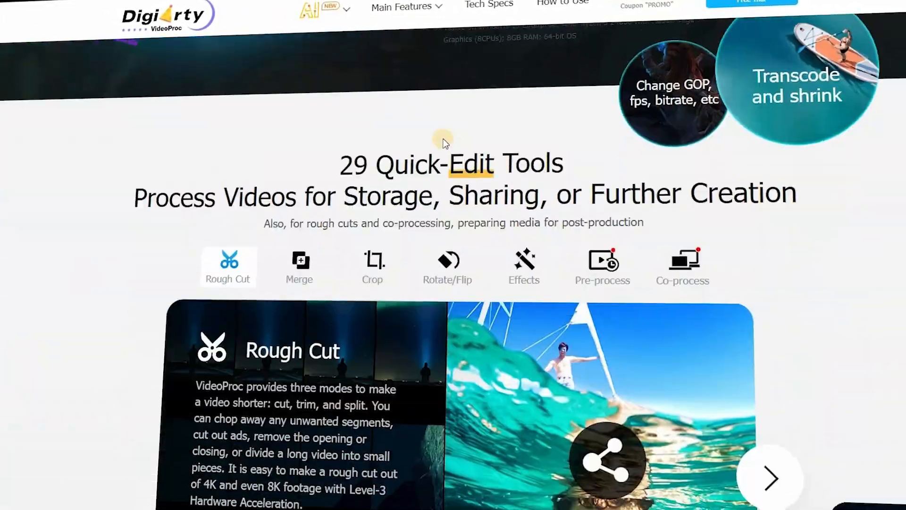
{"action": "scroll", "scroll_direction": "down", "scroll_amount": 3}
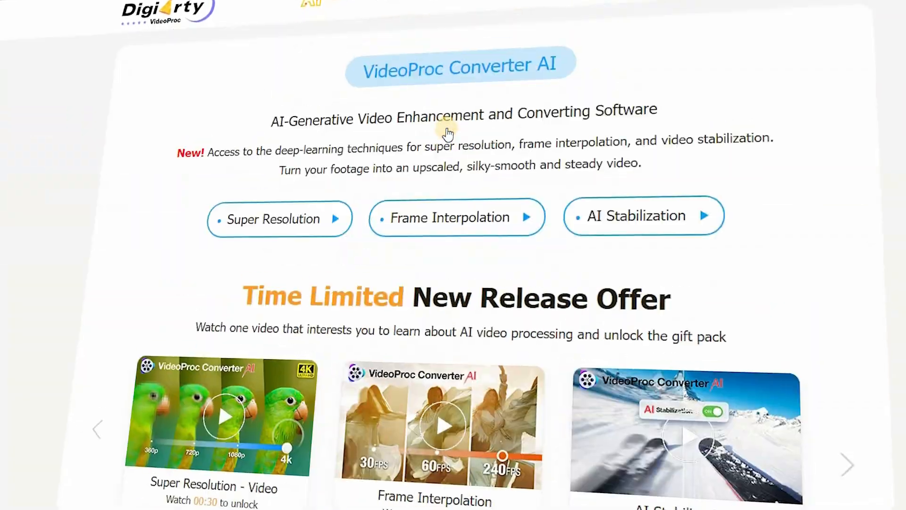
{"action": "scroll", "scroll_direction": "down", "scroll_amount": 3}
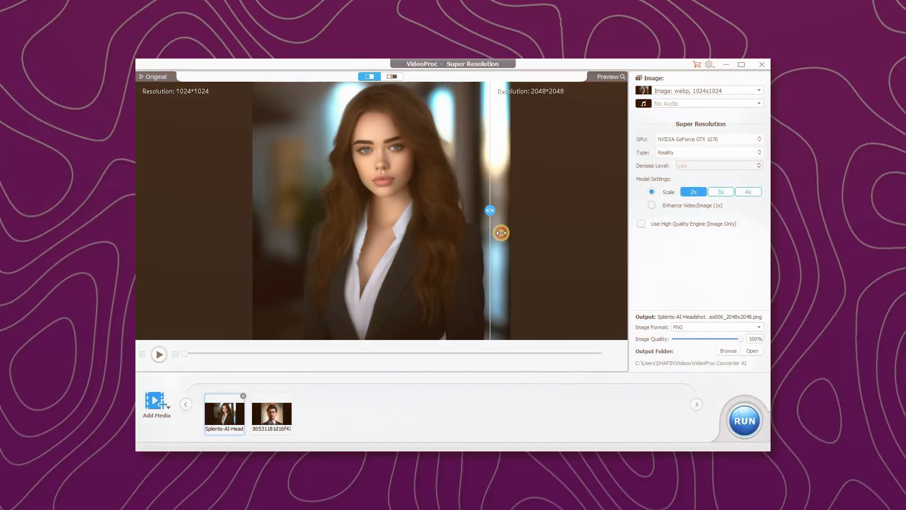
Preview the man's portrait from the queue upscaled at 3x and then 4x to 4096×4096
{"action": "left_click", "coordinate": [271, 413]}
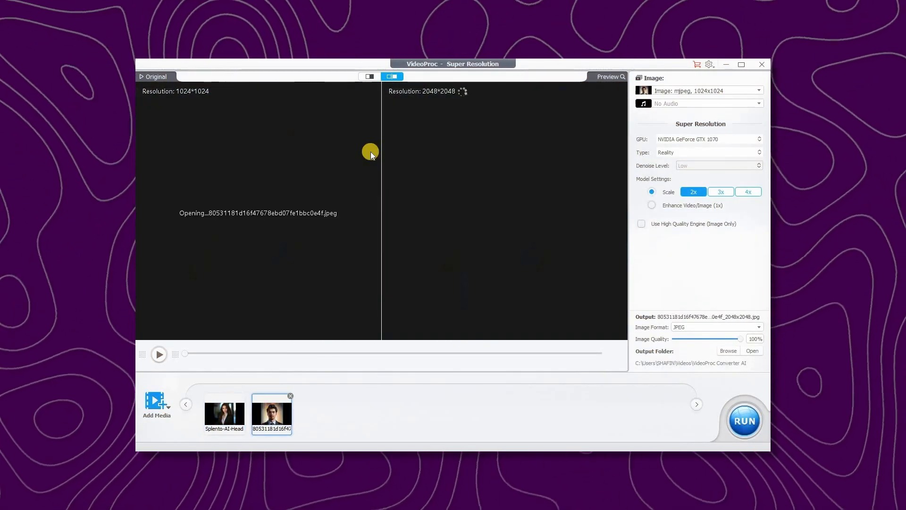
{"action": "left_click", "coordinate": [720, 192]}
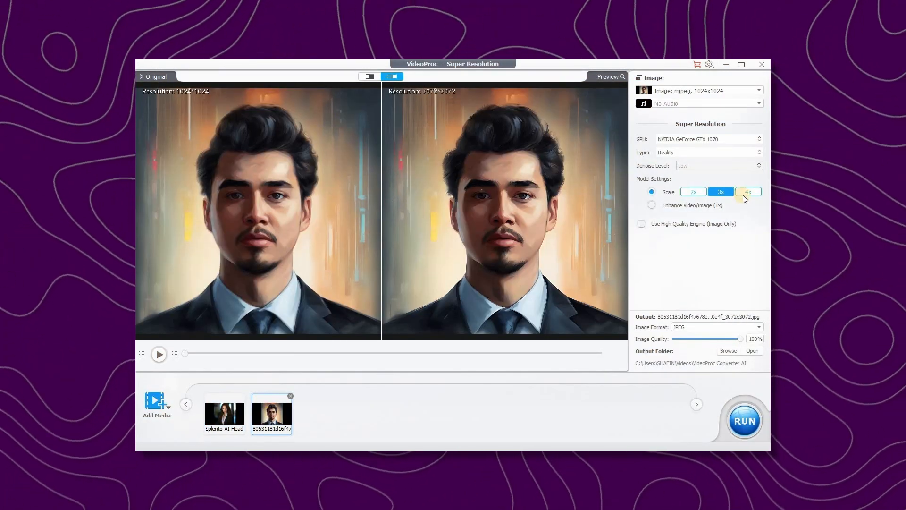
{"action": "left_click", "coordinate": [747, 191]}
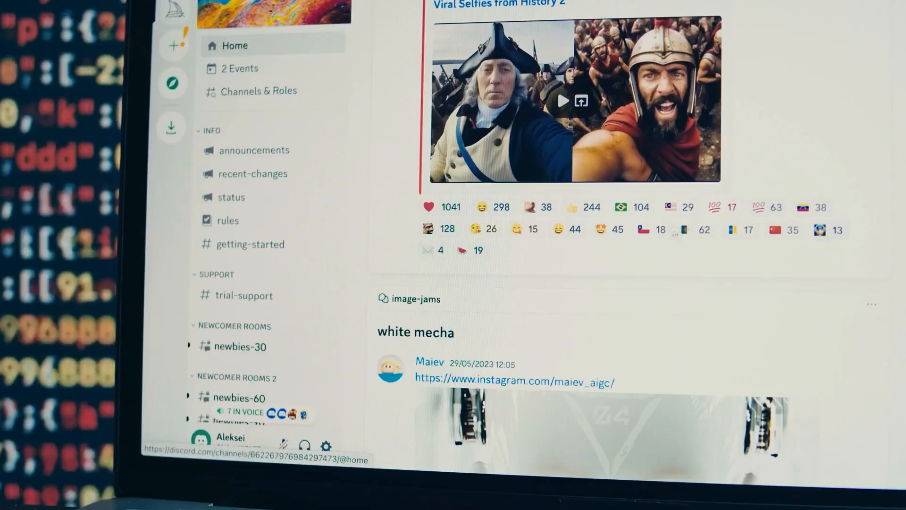
Preview the office skyline image upscaled at 3x and then 4x
{"action": "scroll", "scroll_direction": "down", "scroll_amount": 3}
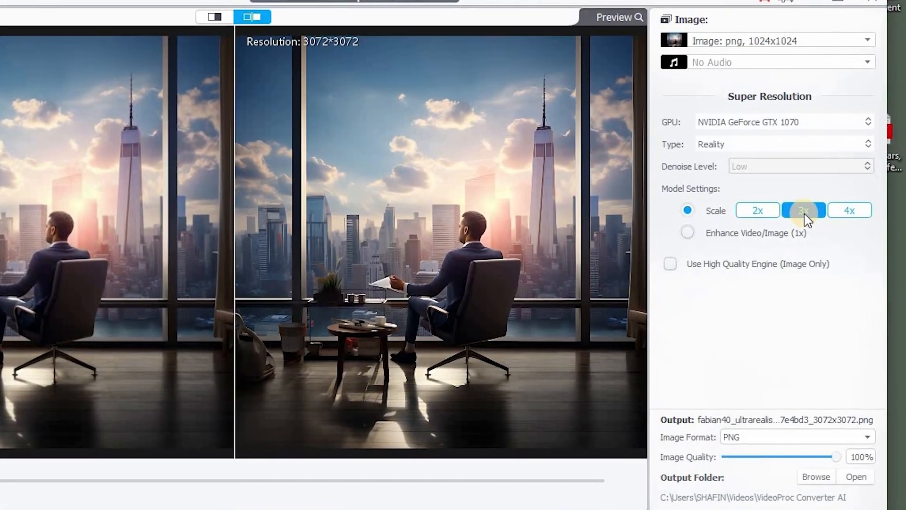
{"action": "left_click", "coordinate": [849, 210]}
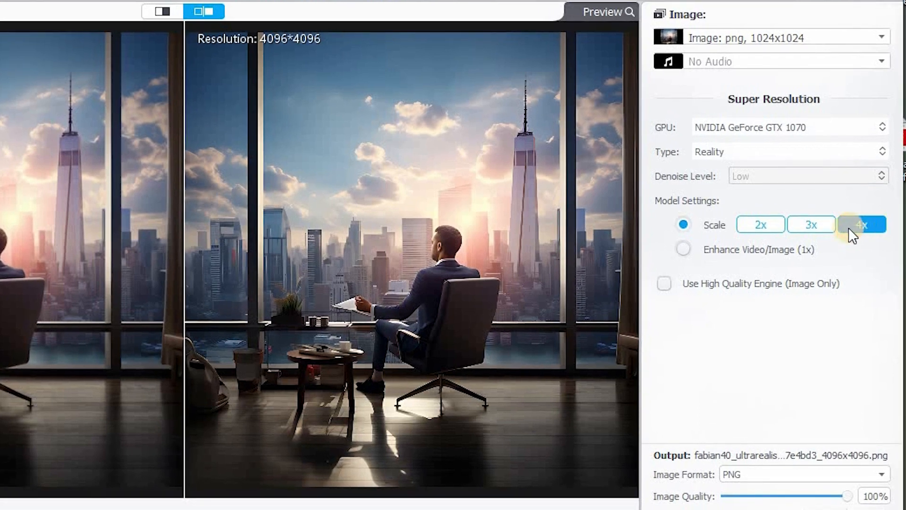
{"action": "left_click", "coordinate": [683, 249]}
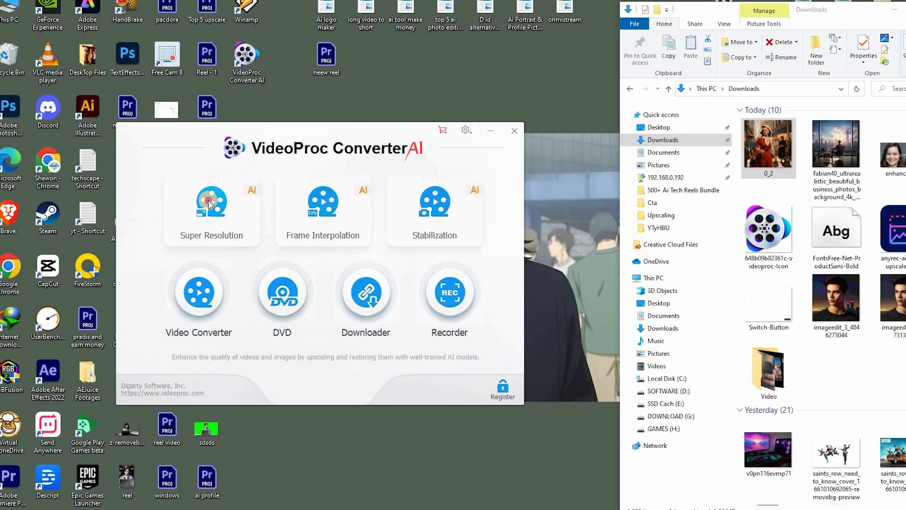
Load 0_2.png into Super Resolution and preview it at 4x with the Anime model
{"action": "left_click", "coordinate": [210, 201]}
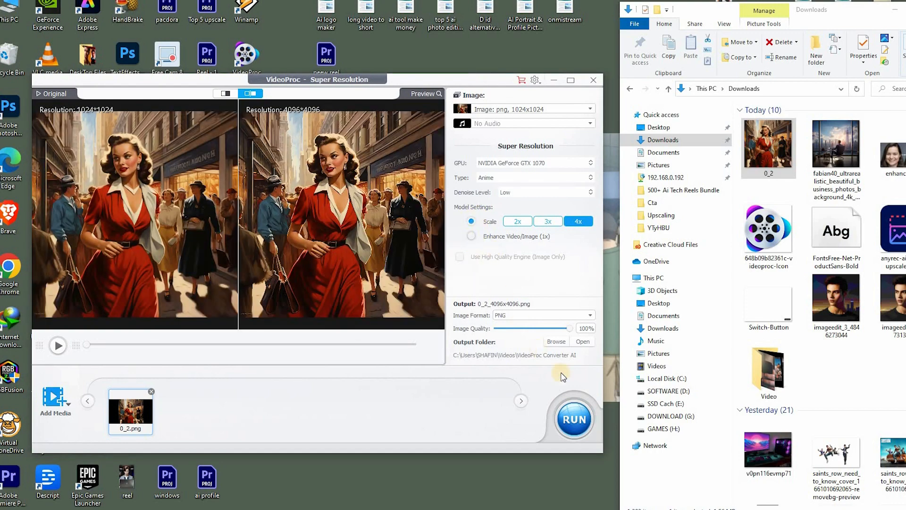
{"action": "left_click", "coordinate": [573, 419]}
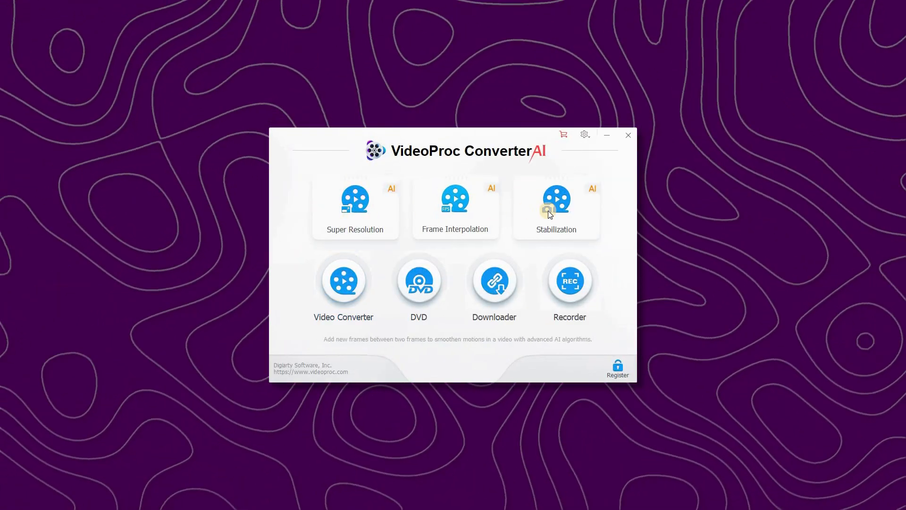
Upscale the dark-haired city portrait 2x to 720×720, switching the model from Anime to Reality
{"action": "left_click", "coordinate": [355, 208]}
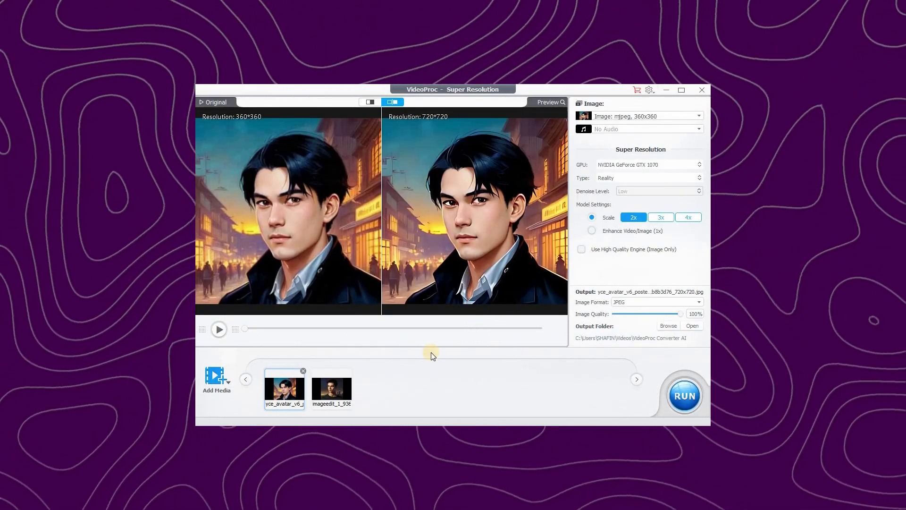
{"action": "left_click", "coordinate": [644, 177]}
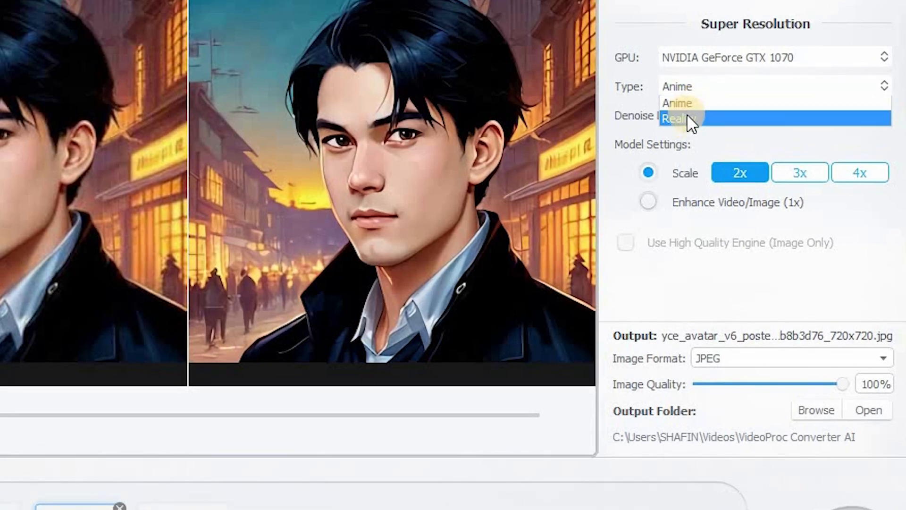
{"action": "left_click", "coordinate": [678, 119]}
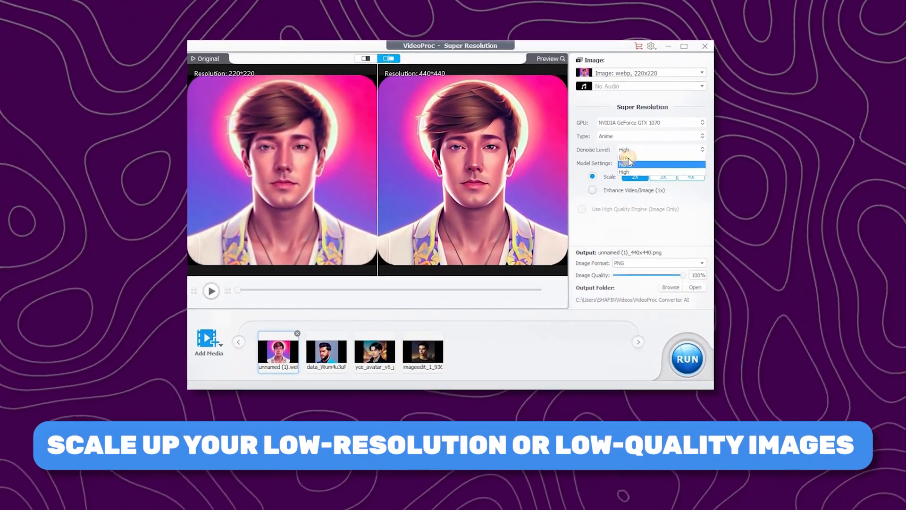
Set the halo portrait's Denoise Level to None and its scale to 4x
{"action": "left_click", "coordinate": [680, 173]}
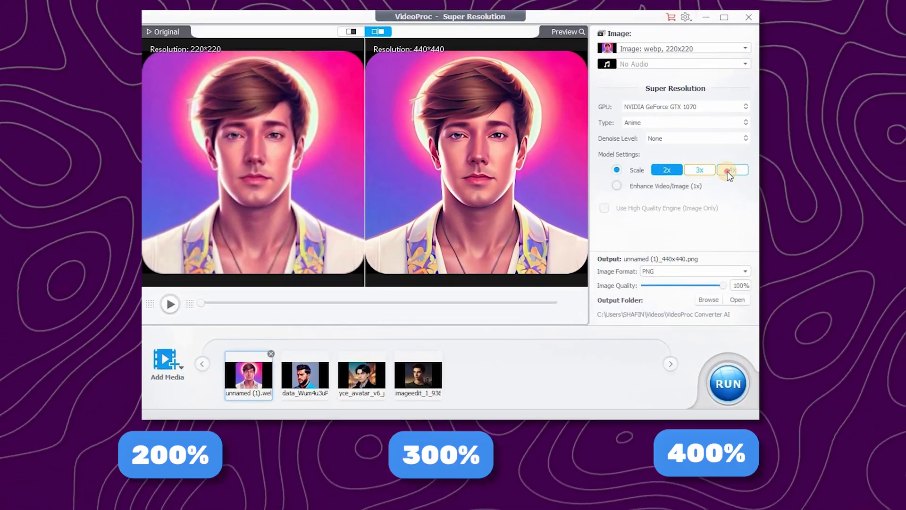
{"action": "left_click", "coordinate": [733, 169]}
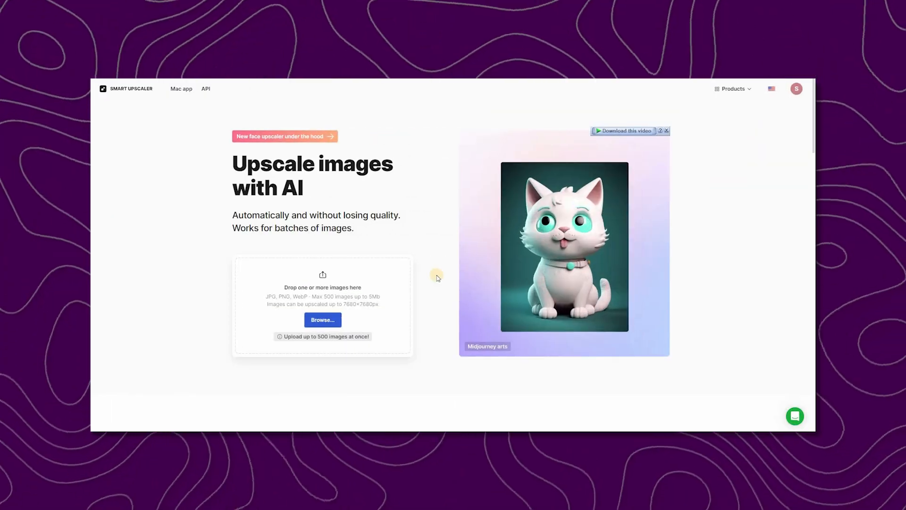
Upload the man's portrait for a 2x upscale to 448×450 and dismiss the paid 4x upgrade offer
{"action": "left_click", "coordinate": [323, 320]}
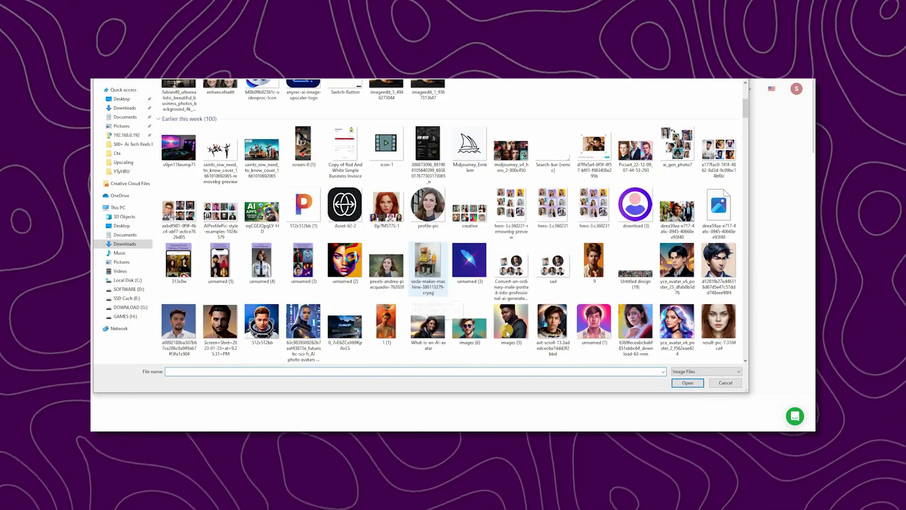
{"action": "left_click", "coordinate": [687, 383]}
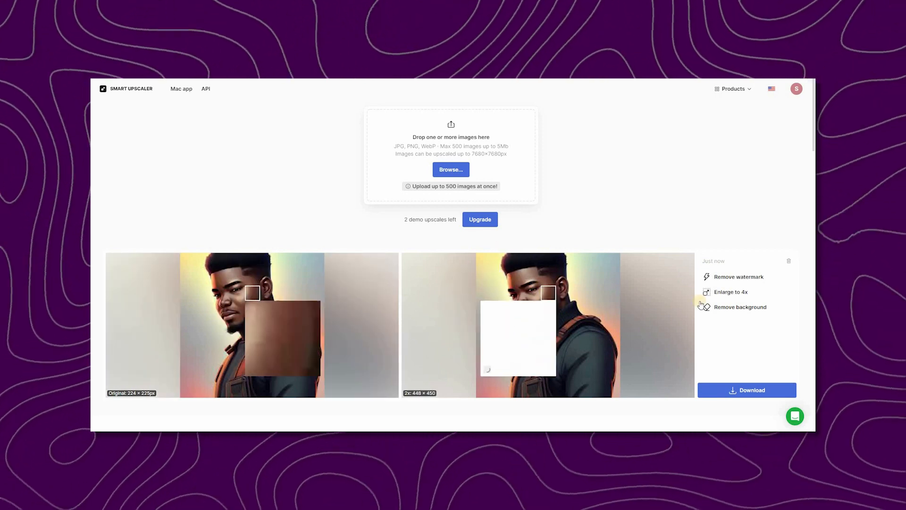
{"action": "left_click", "coordinate": [479, 219]}
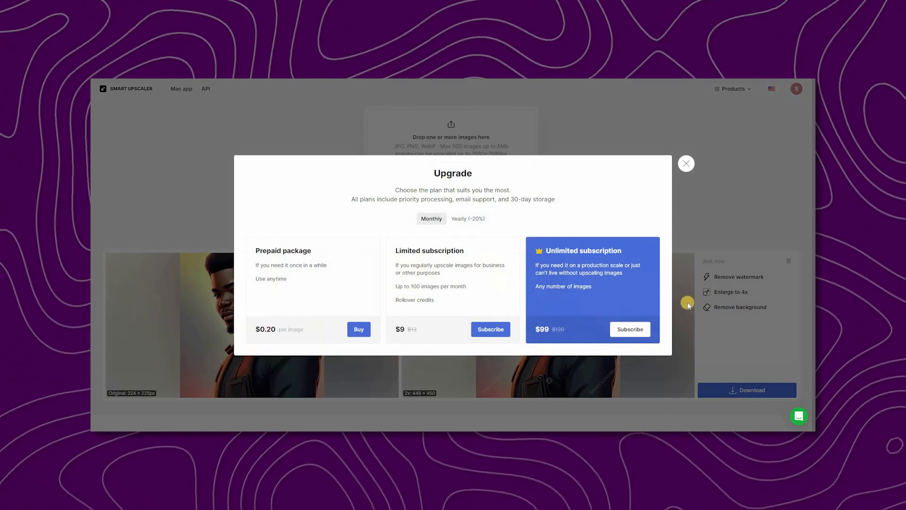
{"action": "mouse_move", "coordinate": [687, 220]}
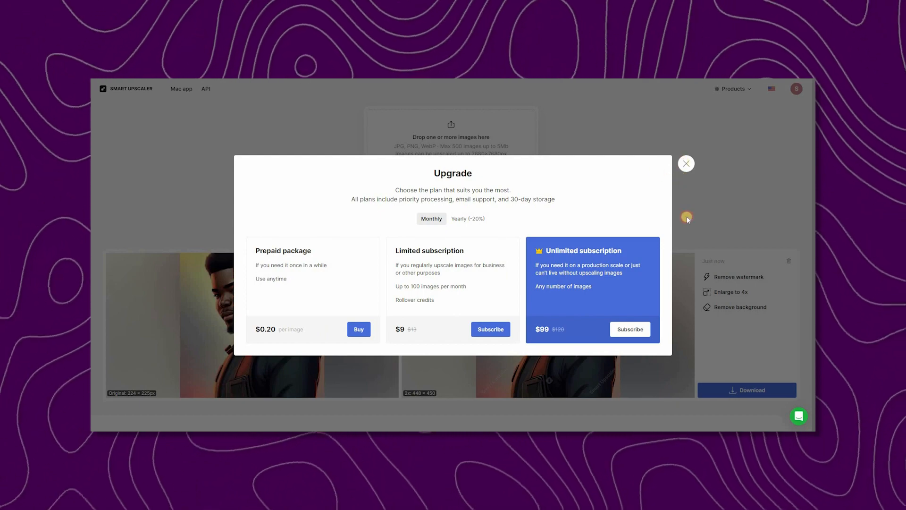
{"action": "left_click", "coordinate": [686, 163]}
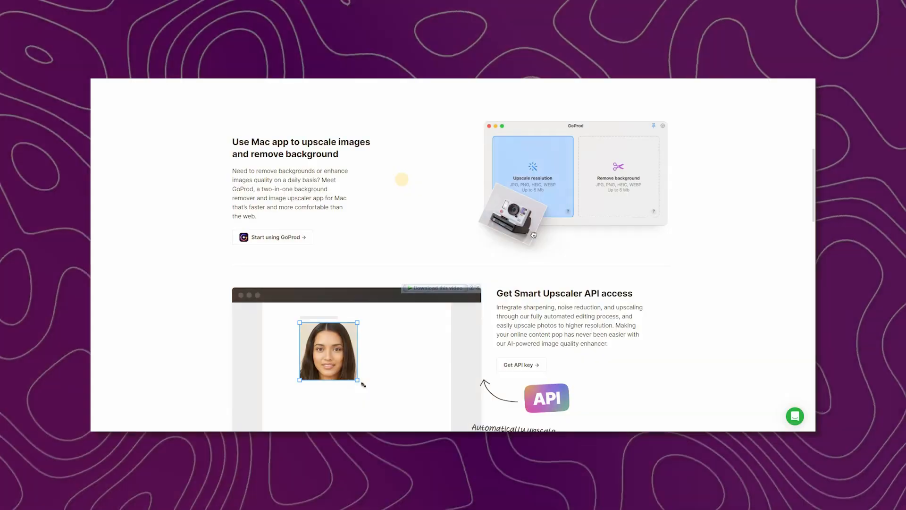
{"action": "scroll", "scroll_direction": "down", "scroll_amount": 3}
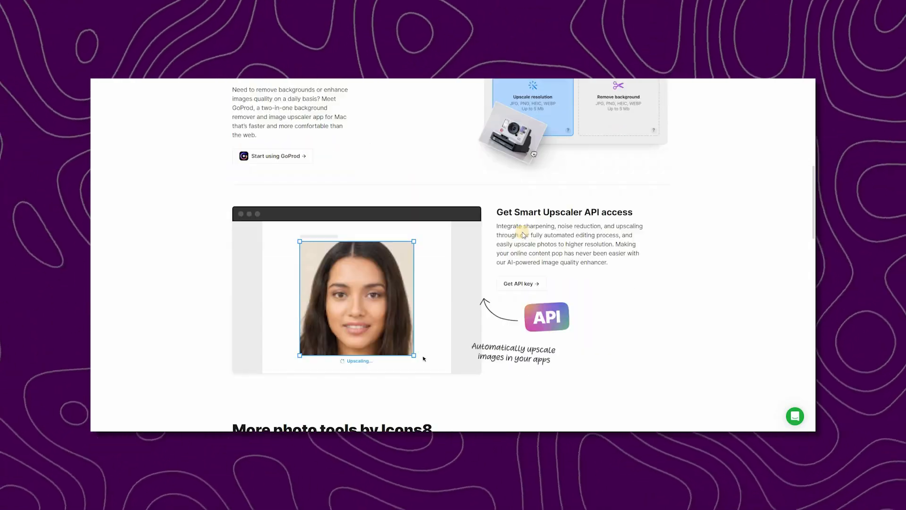
{"action": "scroll", "scroll_direction": "down", "scroll_amount": 3}
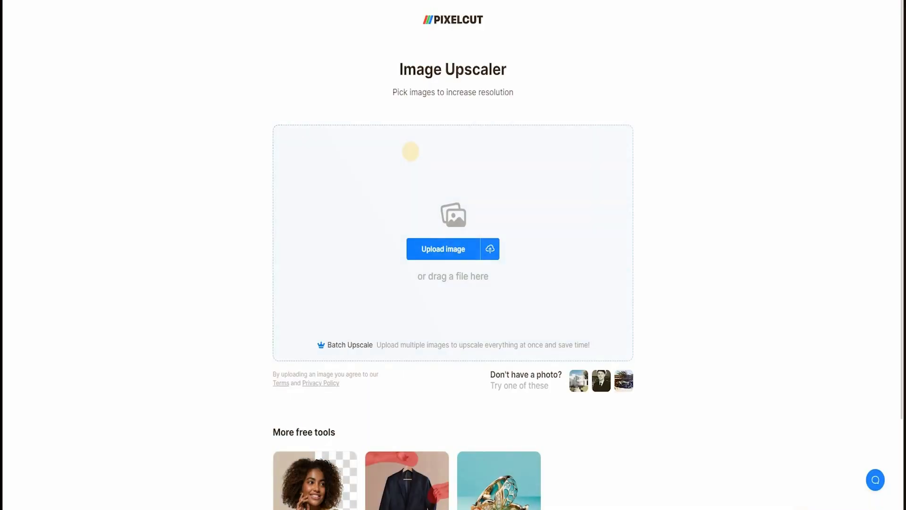
{"action": "mouse_move", "coordinate": [617, 334]}
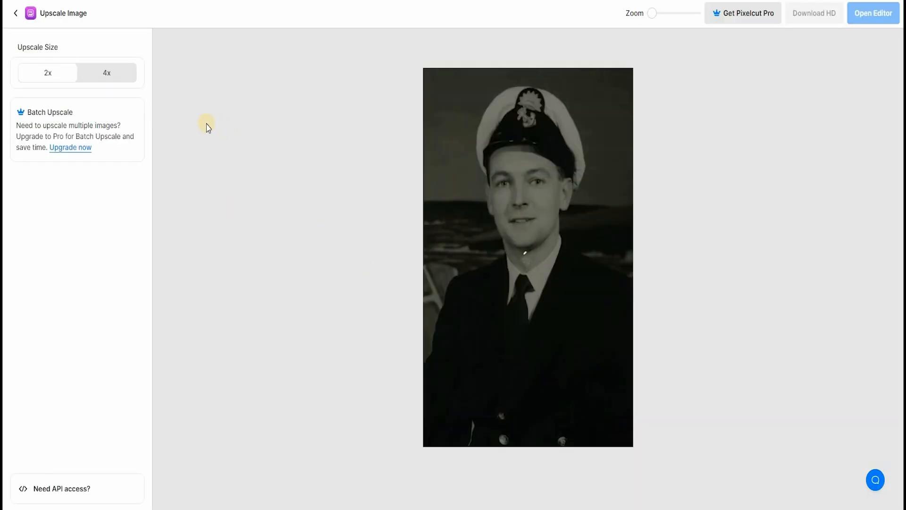
Upscale the sailor portrait to 4x, then upload the man-in-a-suit portrait and upscale it to 4x
{"action": "left_click", "coordinate": [107, 73]}
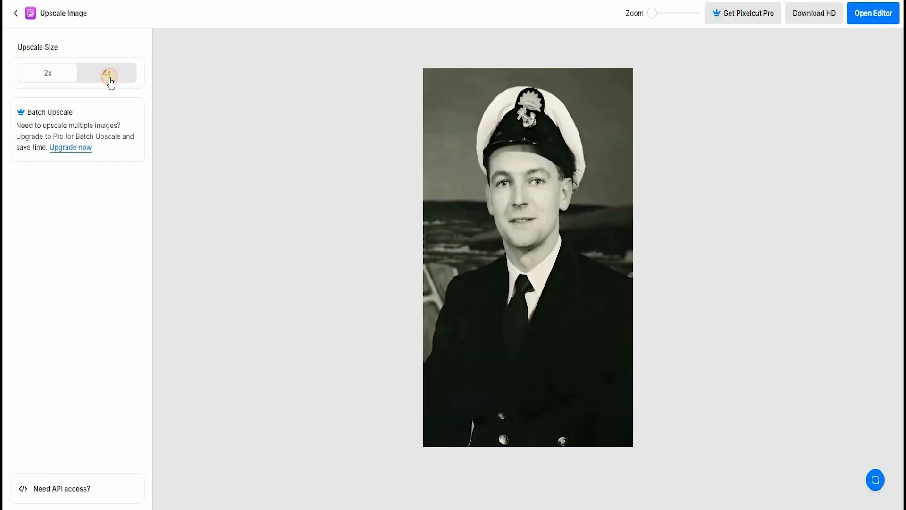
{"action": "left_click", "coordinate": [107, 72]}
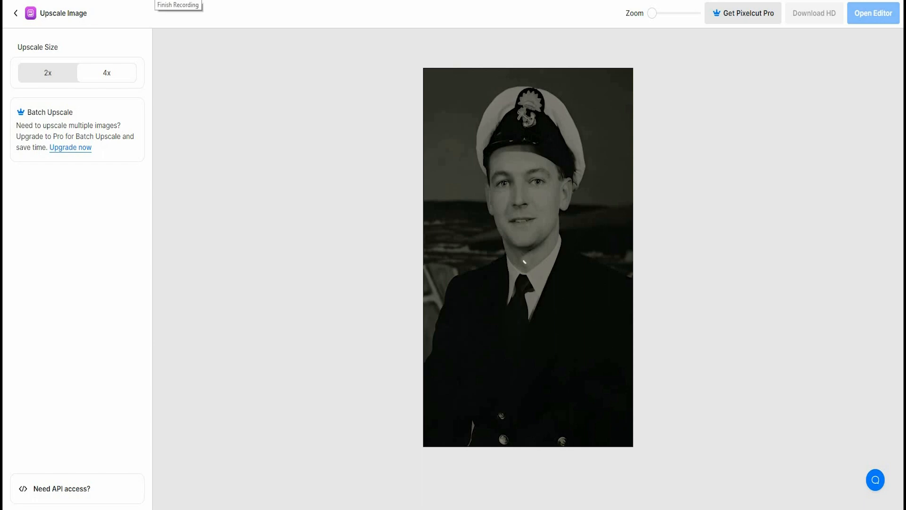
{"action": "left_click", "coordinate": [16, 12]}
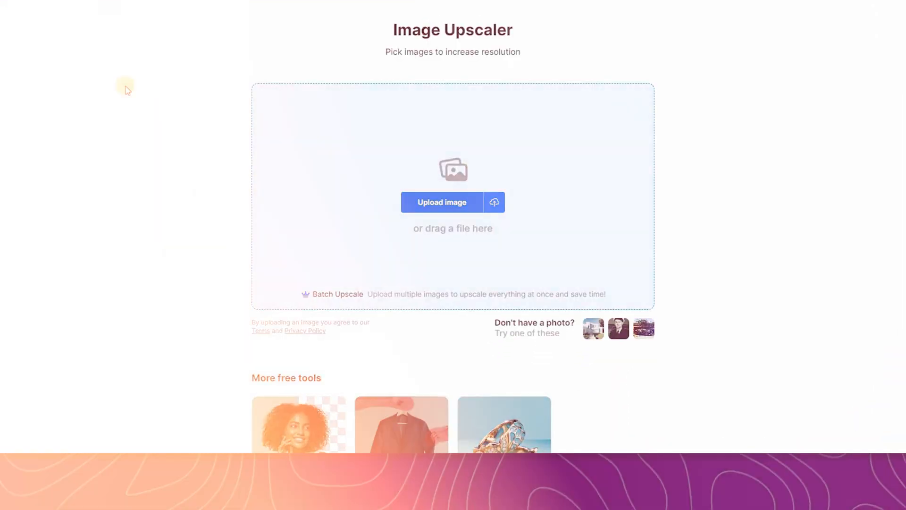
{"action": "left_click", "coordinate": [441, 202]}
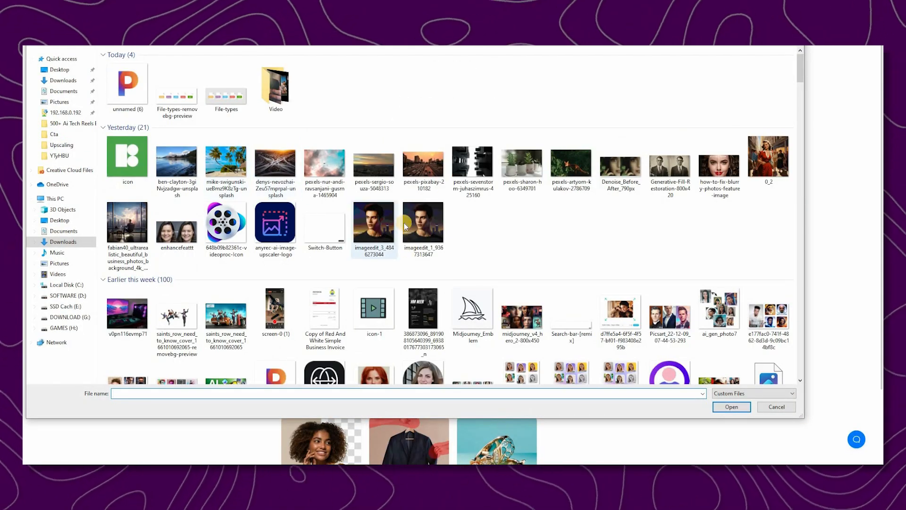
{"action": "left_click", "coordinate": [729, 405]}
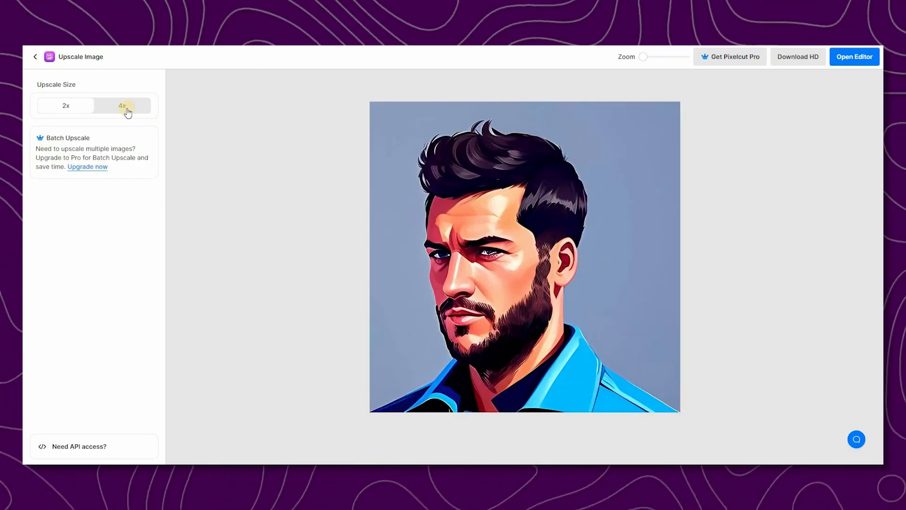
{"action": "left_click", "coordinate": [122, 104]}
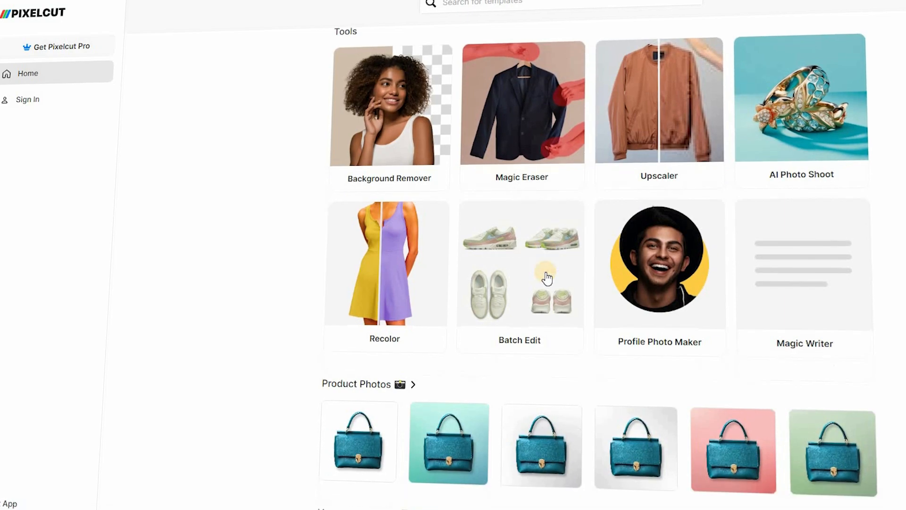
Browse the Pixelcut home, then bring the portrait into the editor with the stock Photos panel showing
{"action": "scroll", "scroll_direction": "down", "scroll_amount": 3}
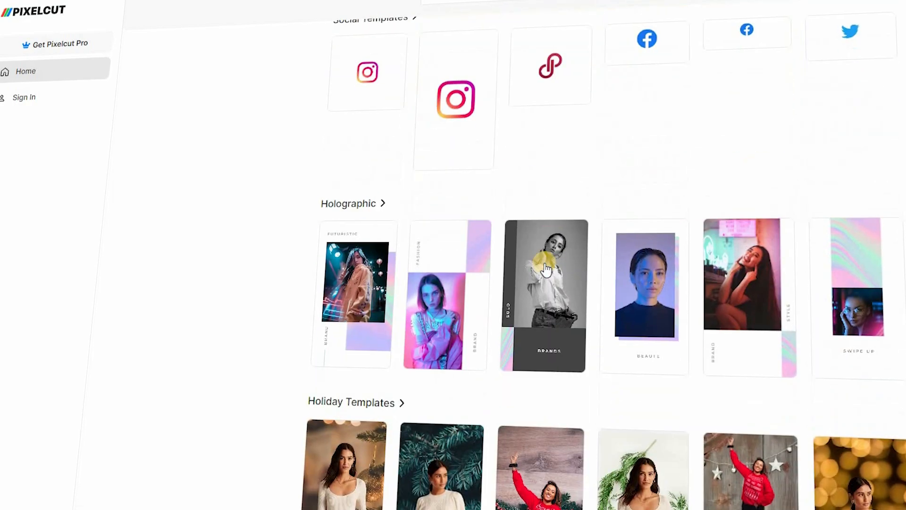
{"action": "scroll", "scroll_direction": "down", "scroll_amount": 3}
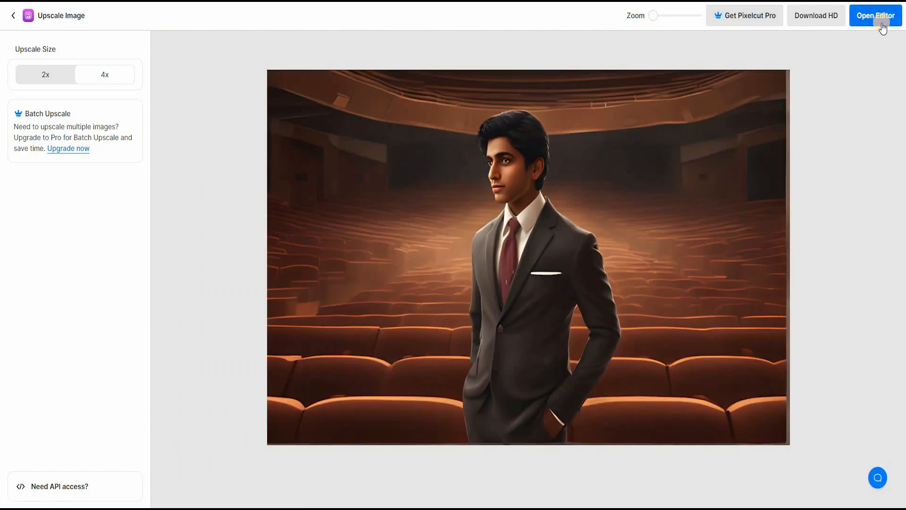
{"action": "left_click", "coordinate": [874, 15]}
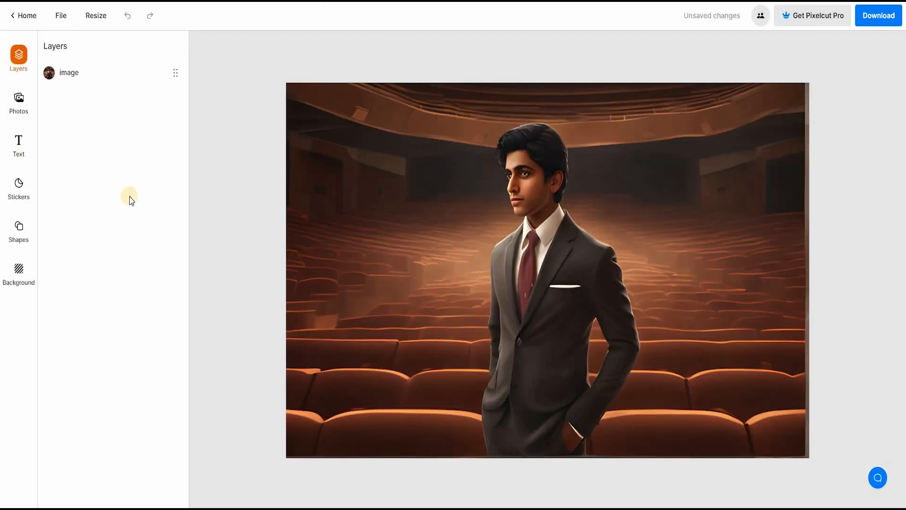
{"action": "left_click", "coordinate": [18, 101]}
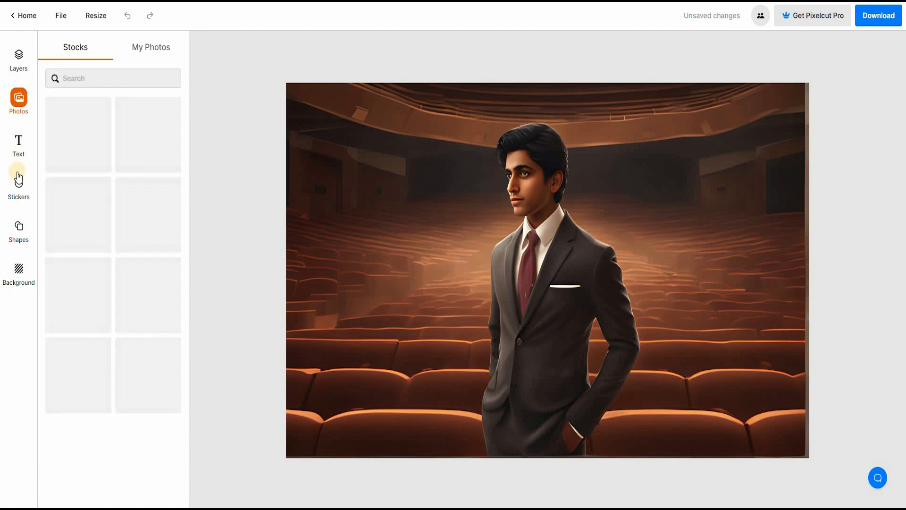
{"action": "left_click", "coordinate": [18, 230]}
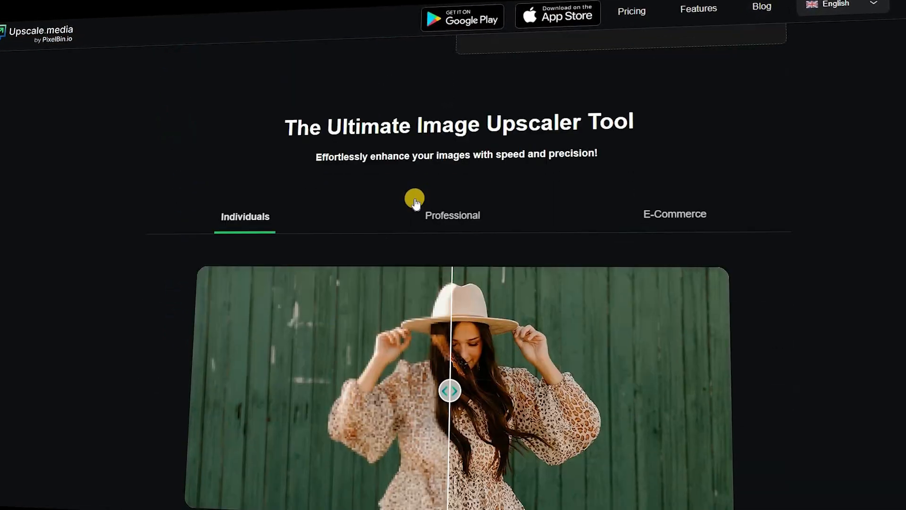
Scroll the Upscale.media homepage and bring up its credit pricing plans
{"action": "scroll", "scroll_direction": "down", "scroll_amount": 3}
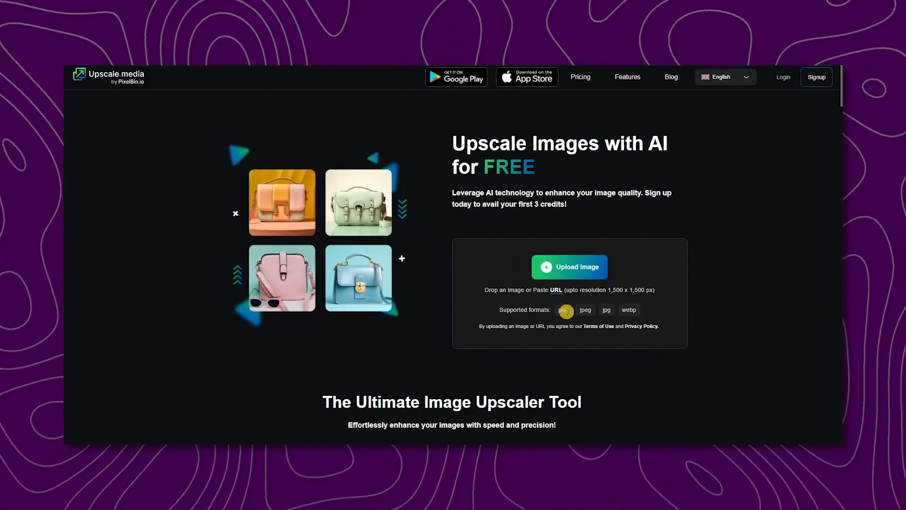
{"action": "left_click", "coordinate": [526, 76]}
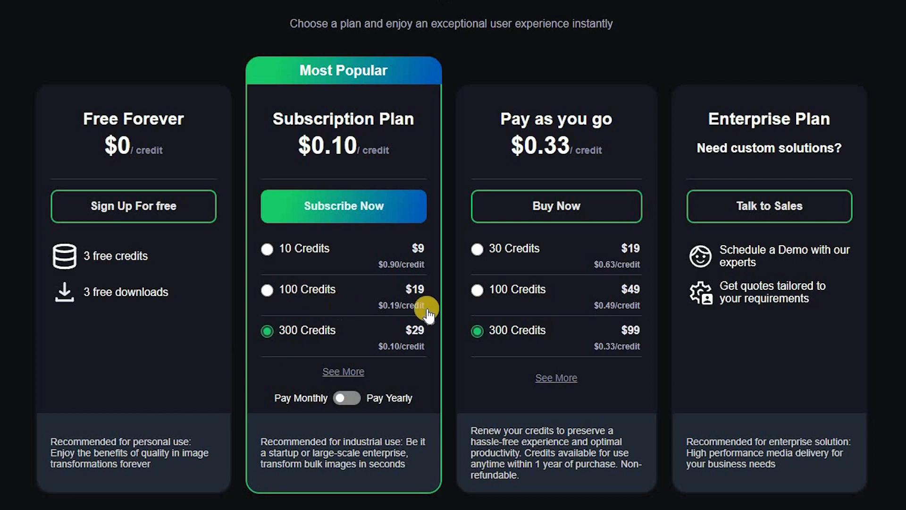
{"action": "mouse_move", "coordinate": [228, 300]}
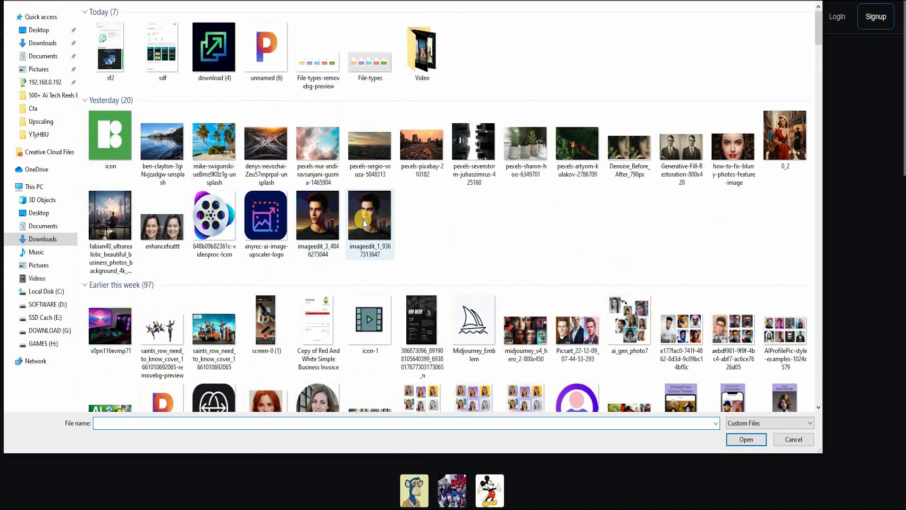
Compare Normal vs AI results for the woman's portrait, turn Enhance Quality on and show the Upscale-to factors
{"action": "scroll", "scroll_direction": "down", "scroll_amount": 3}
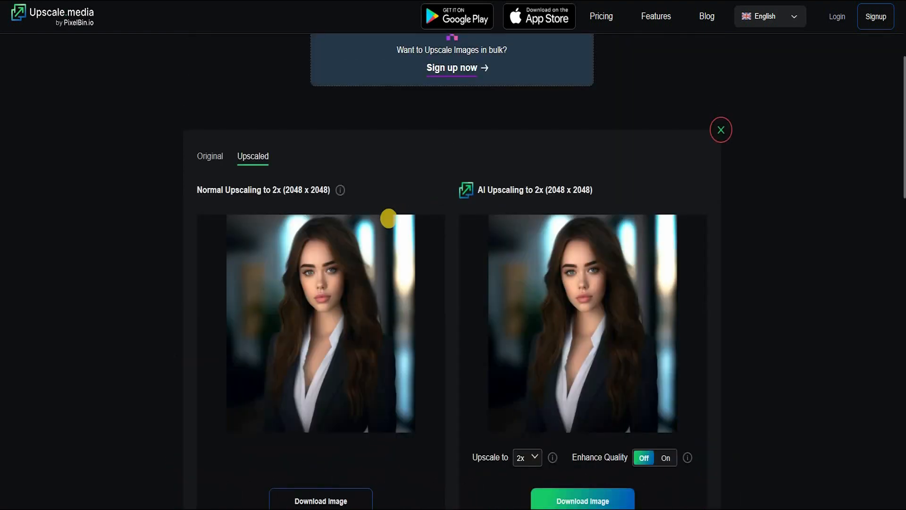
{"action": "scroll", "scroll_direction": "down", "scroll_amount": 3}
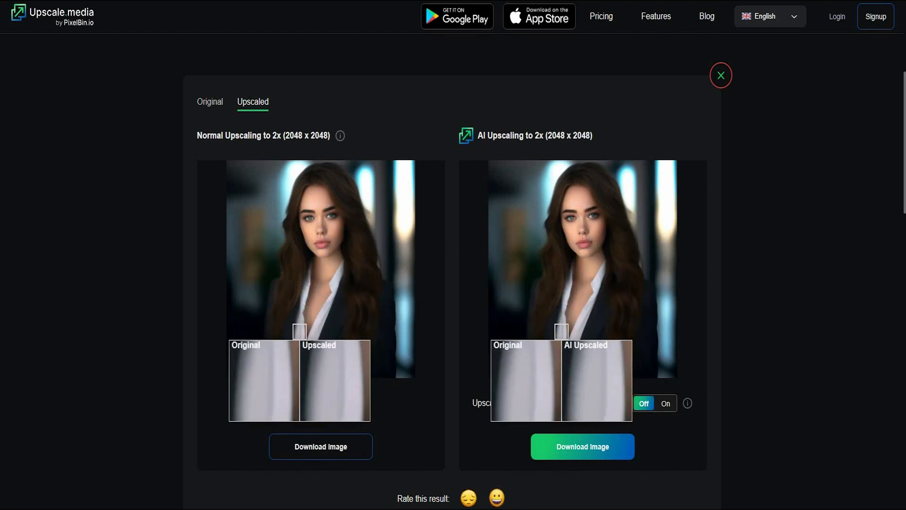
{"action": "left_click", "coordinate": [720, 75]}
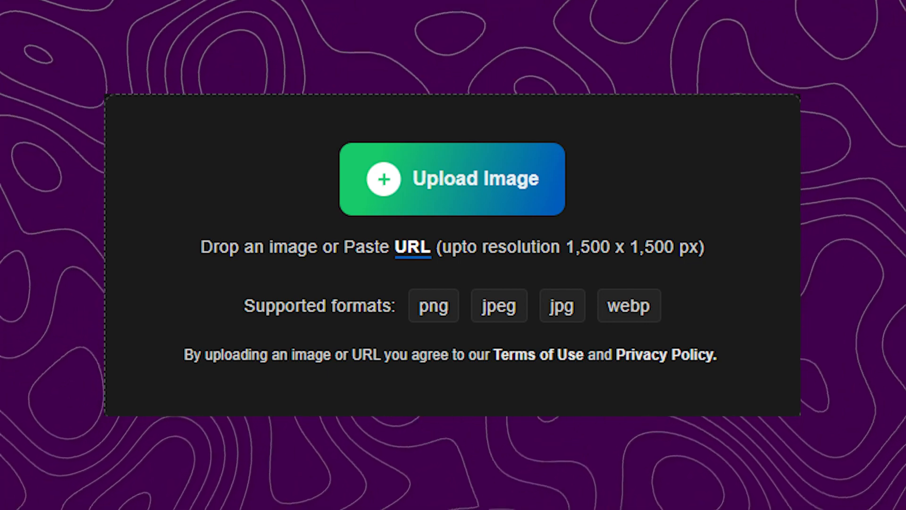
{"action": "left_click", "coordinate": [451, 179]}
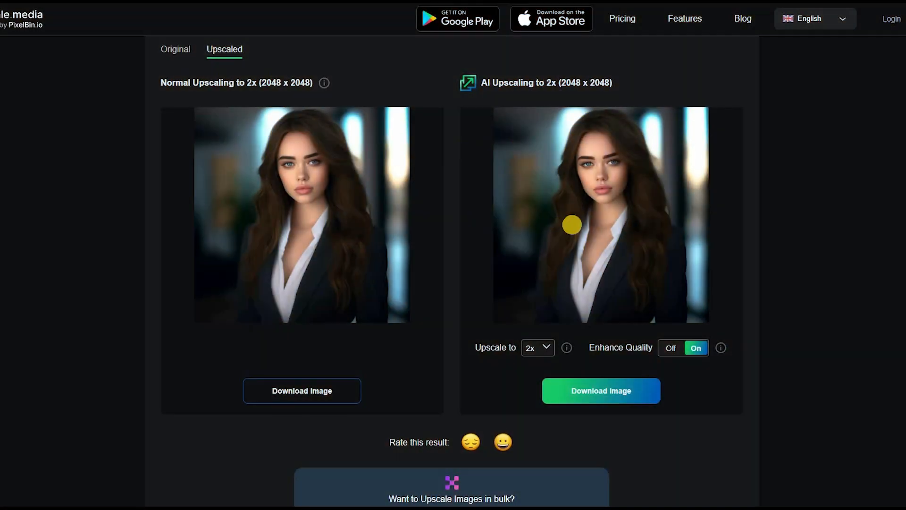
{"action": "mouse_move", "coordinate": [550, 364]}
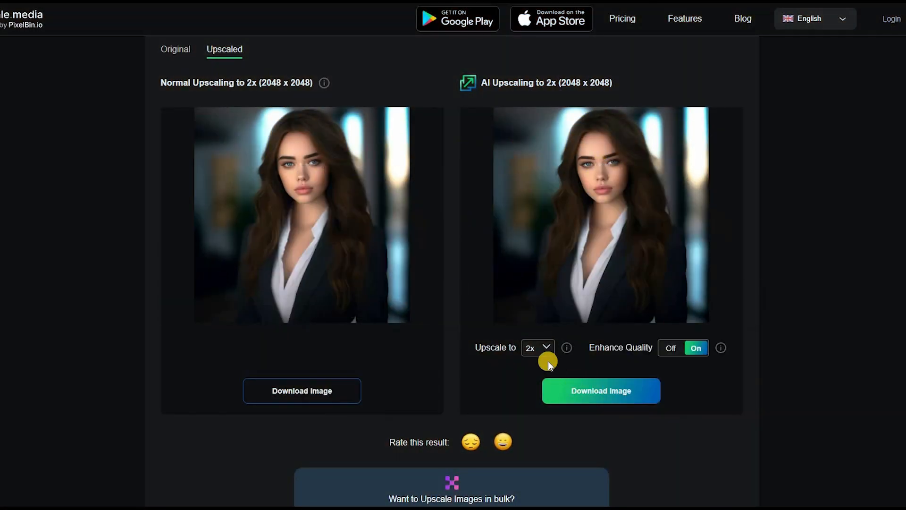
{"action": "left_click", "coordinate": [536, 347]}
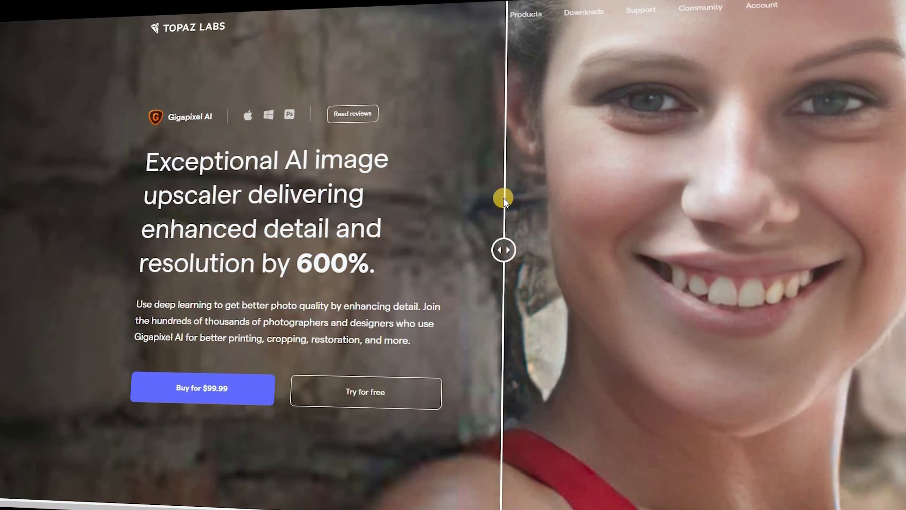
Reach Download Installers on the Gigapixel AI page and download the Mac installer
{"action": "scroll", "scroll_direction": "down", "scroll_amount": 3}
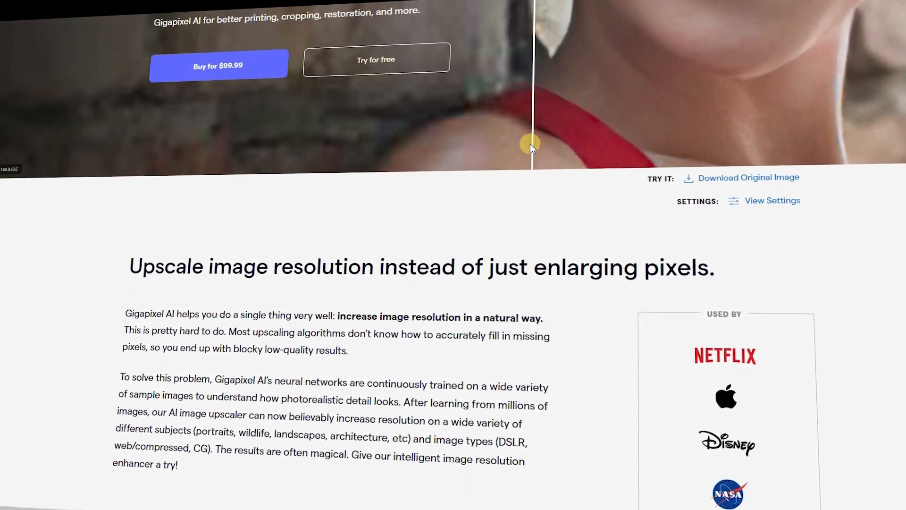
{"action": "scroll", "scroll_direction": "down", "scroll_amount": 3}
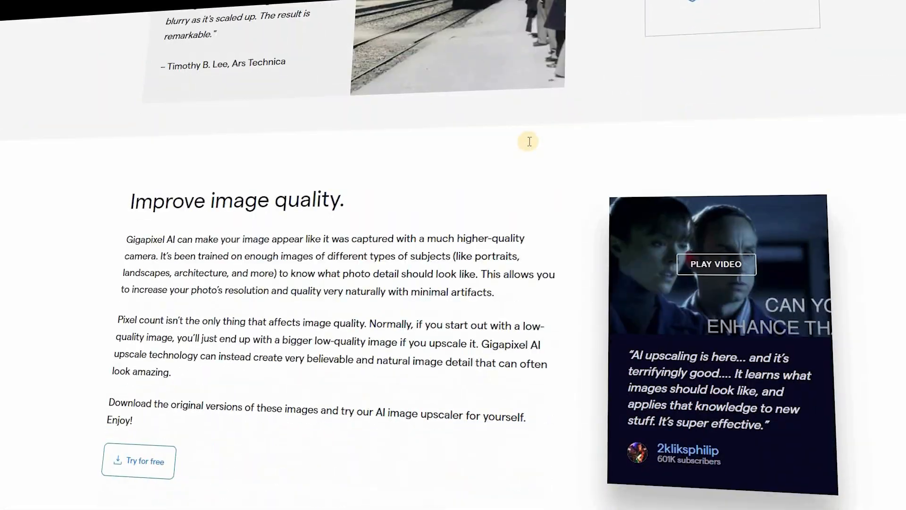
{"action": "scroll", "scroll_direction": "up", "scroll_amount": 3}
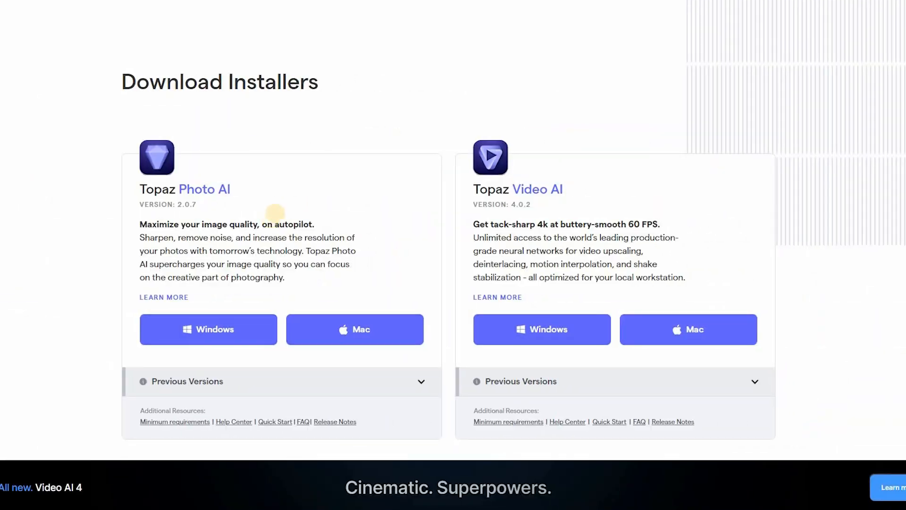
{"action": "scroll", "scroll_direction": "down", "scroll_amount": 3}
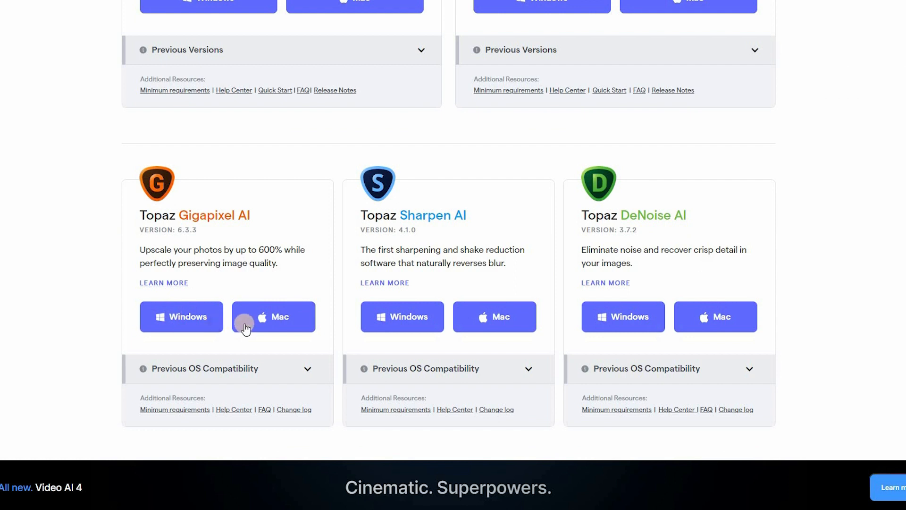
{"action": "left_click", "coordinate": [181, 317]}
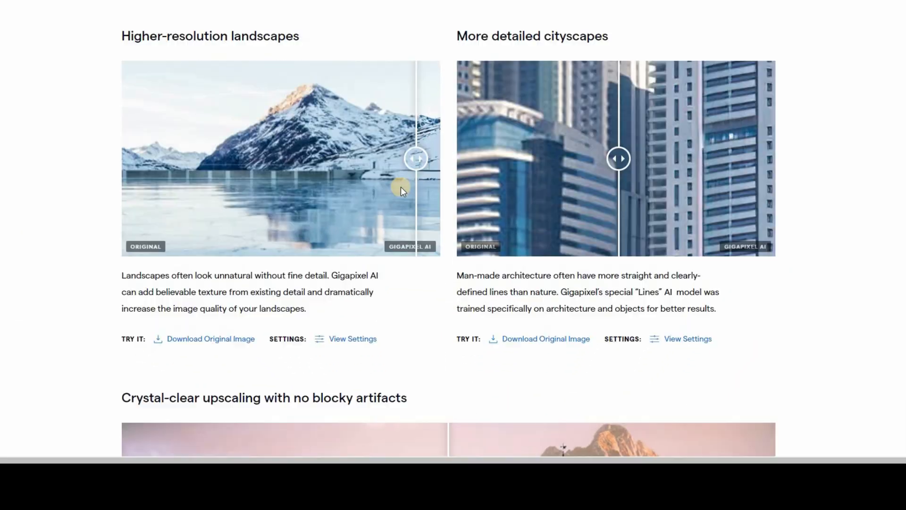
Scroll the Gigapixel AI page through the comparison sliders to the zooming and cropping section
{"action": "scroll", "scroll_direction": "down", "scroll_amount": 3}
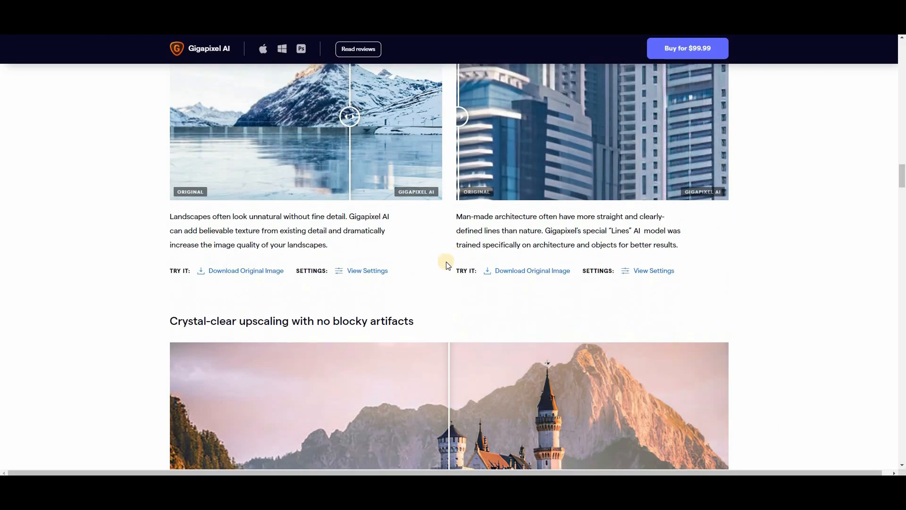
{"action": "scroll", "scroll_direction": "down", "scroll_amount": 3}
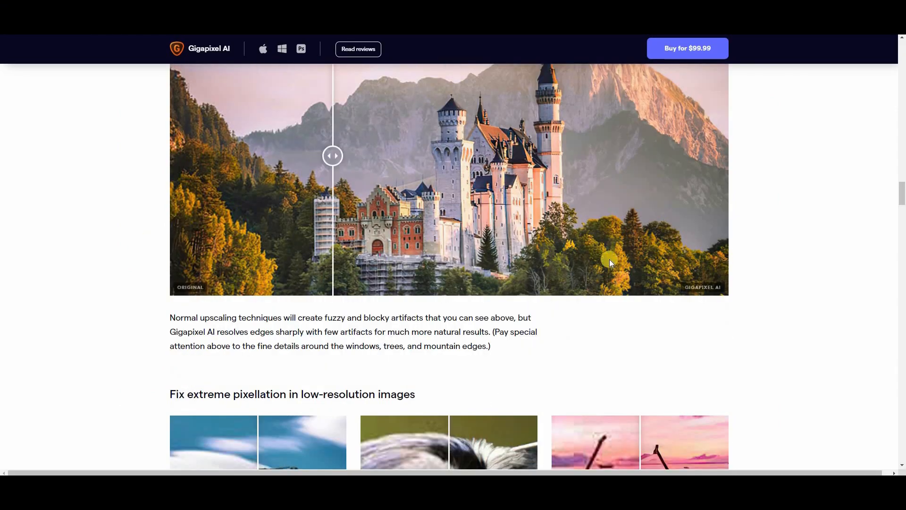
{"action": "scroll", "scroll_direction": "down", "scroll_amount": 3}
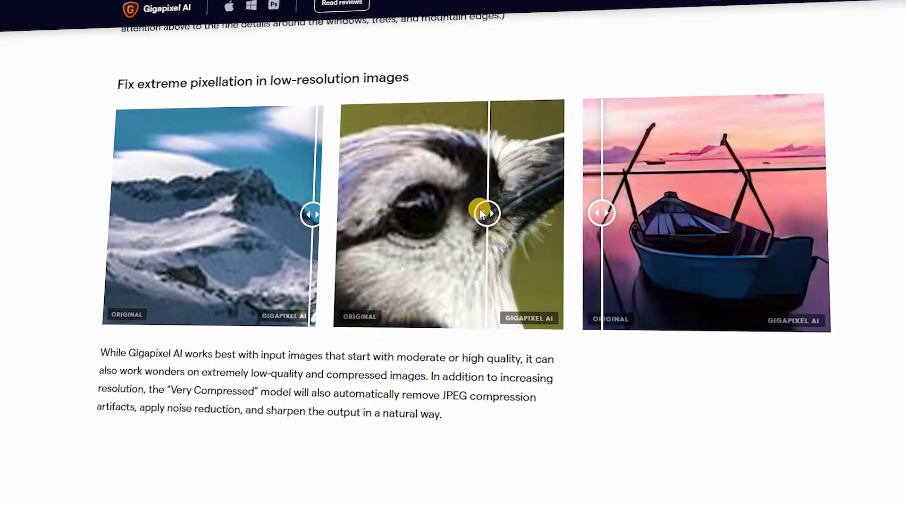
{"action": "scroll", "scroll_direction": "up", "scroll_amount": 3}
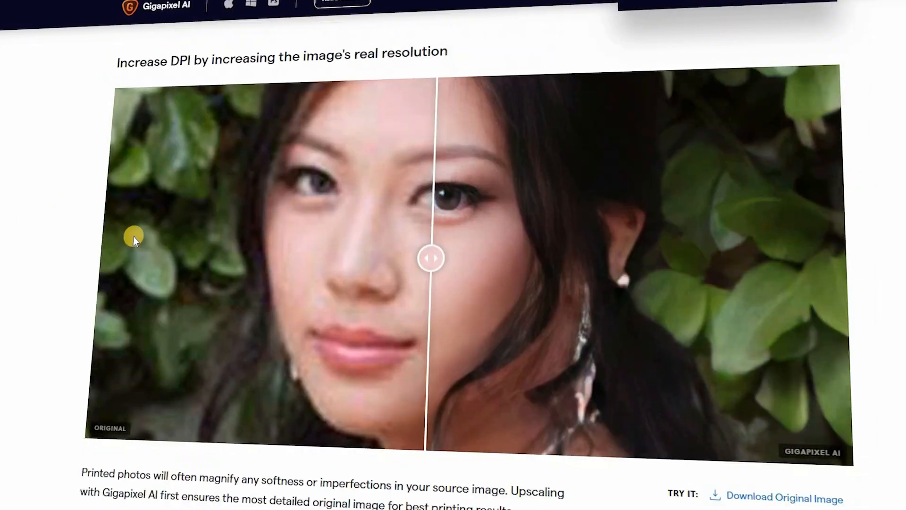
{"action": "scroll", "scroll_direction": "down", "scroll_amount": 3}
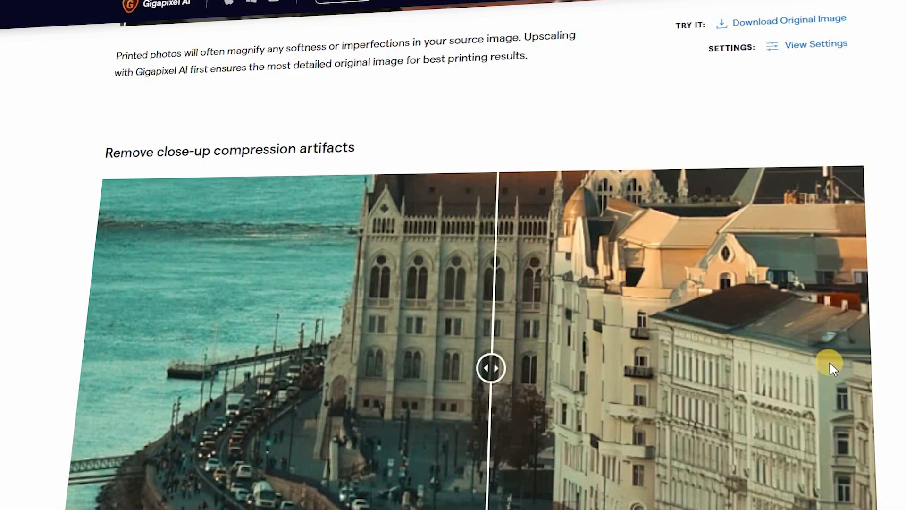
{"action": "scroll", "scroll_direction": "down", "scroll_amount": 3}
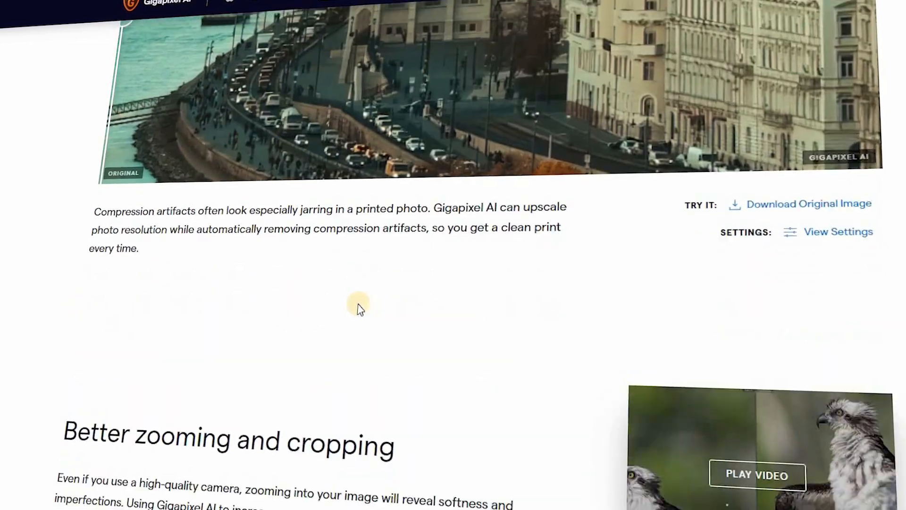
{"action": "scroll", "scroll_direction": "down", "scroll_amount": 3}
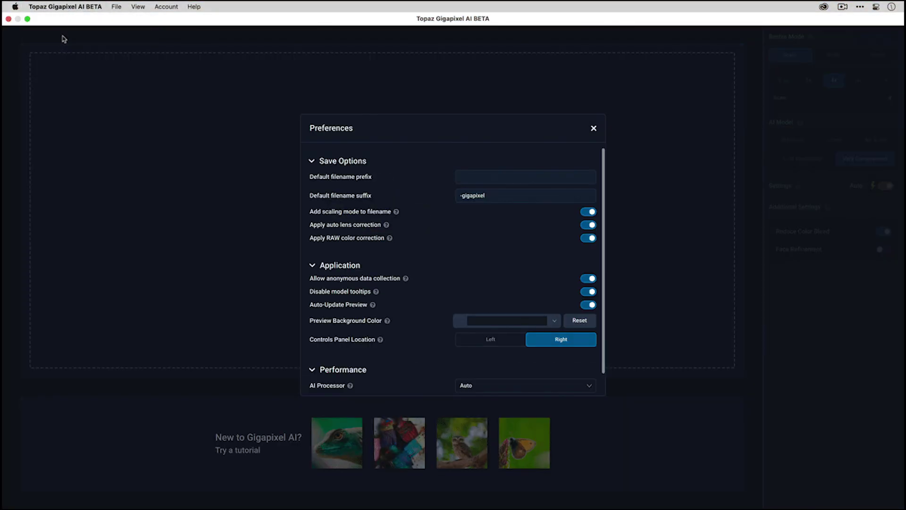
Expand the AI Processor dropdown listing Auto, CPU and Apple M1
{"action": "left_click", "coordinate": [525, 385]}
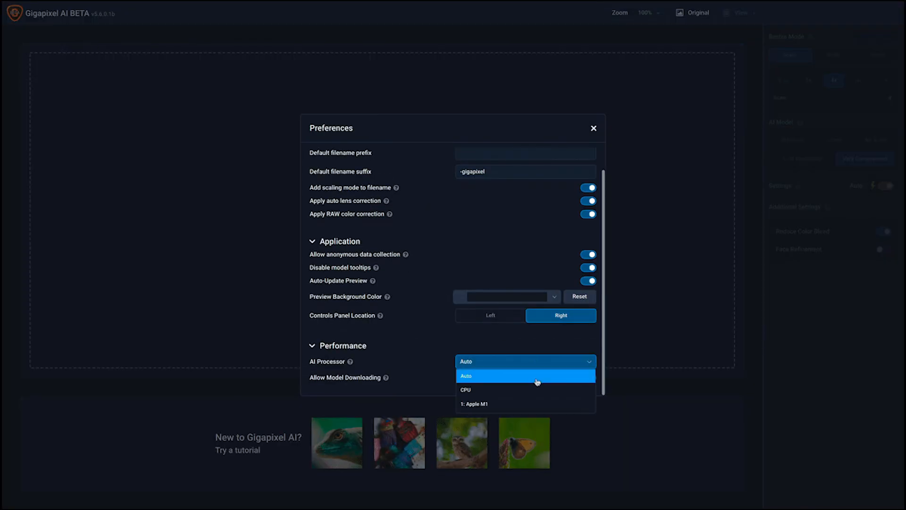